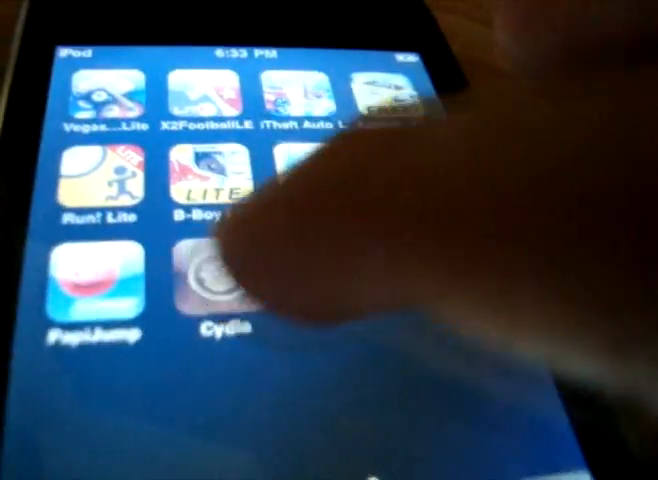
Launch Cydia from the iPod home screen.
left_click(218, 280)
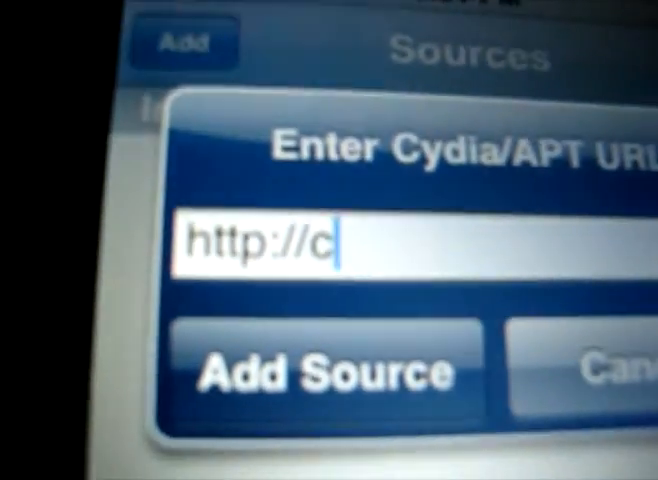
Type the cydia.hackulo.us repository address into the Cydia/APT URL field.
type("ydia.h")
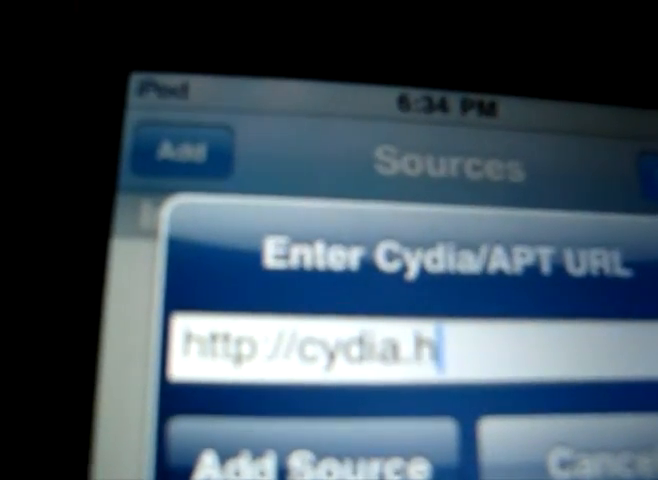
type("ackulo.ud")
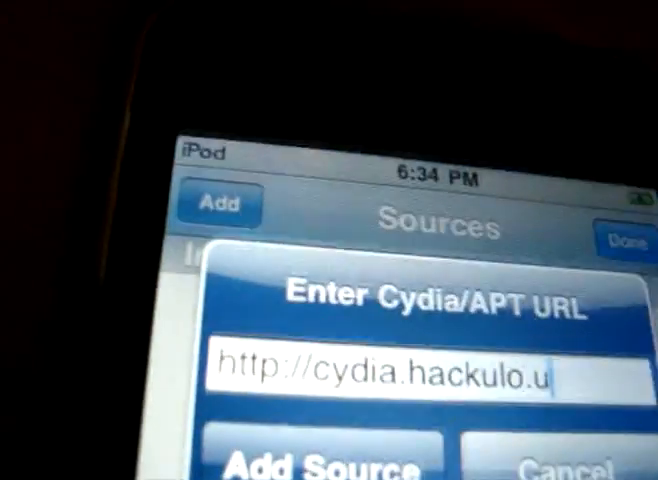
type("s")
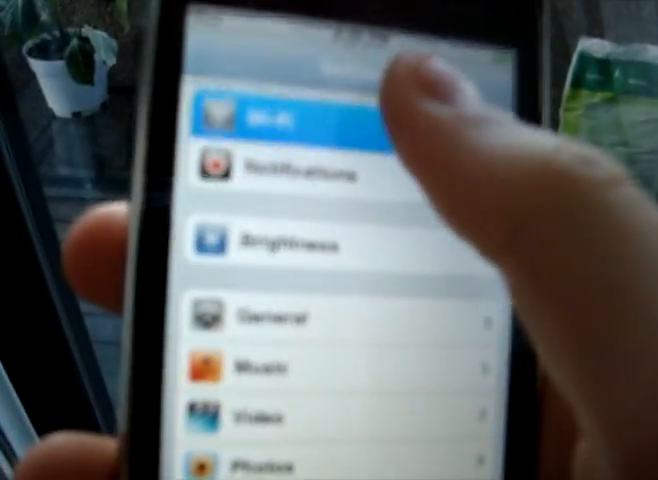
Open the Wi-Fi settings to view the available networks.
left_click(280, 115)
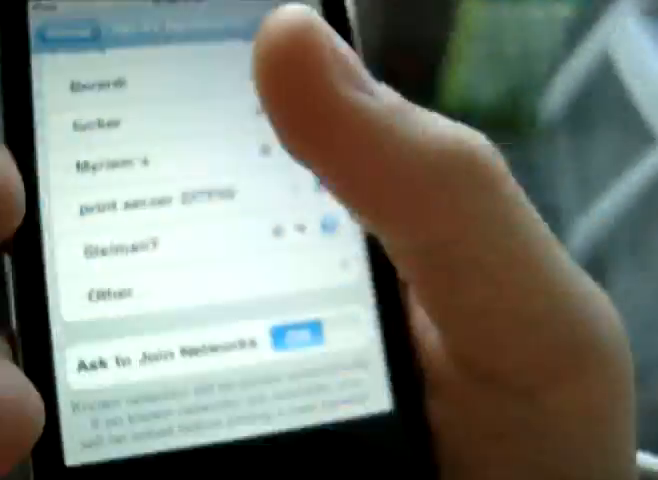